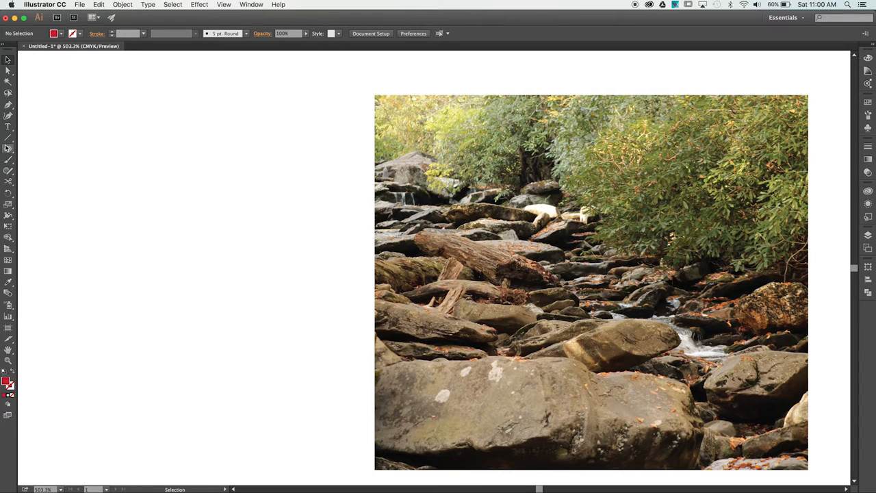
Draw a tall red ellipse with the Ellipse tool on the blank area left of the photo.
{"action": "left_click", "coordinate": [8, 148]}
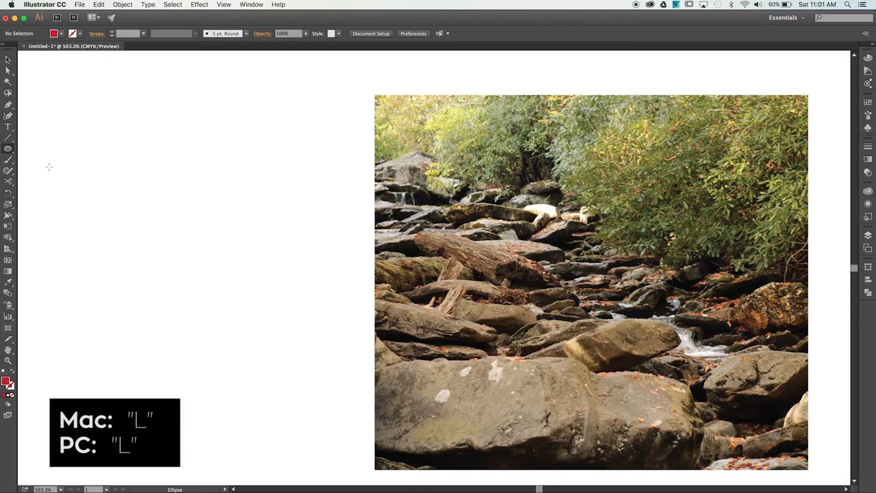
{"action": "left_click_drag", "start_coordinate": [82, 140], "coordinate": [257, 276]}
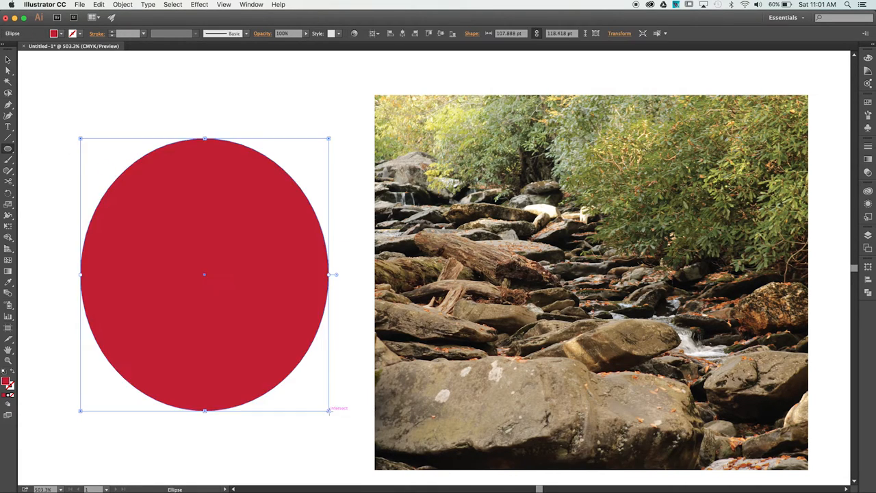
{"action": "mouse_move", "coordinate": [353, 312]}
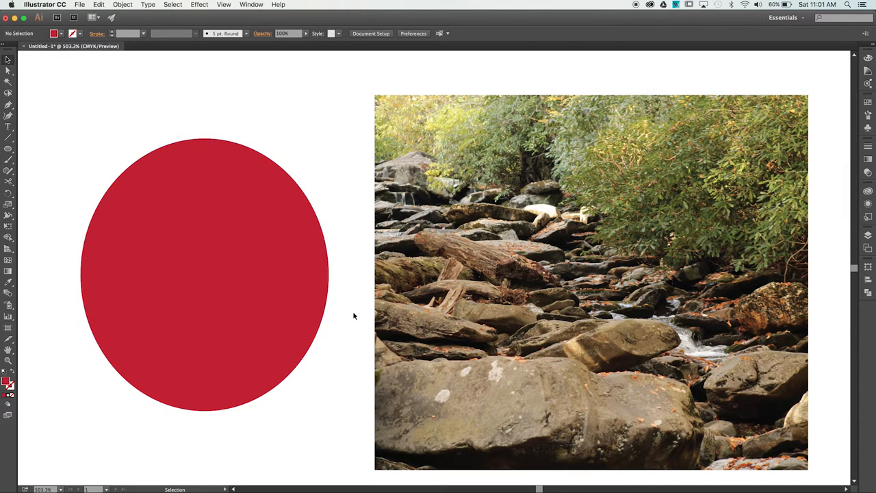
{"action": "mouse_move", "coordinate": [345, 314]}
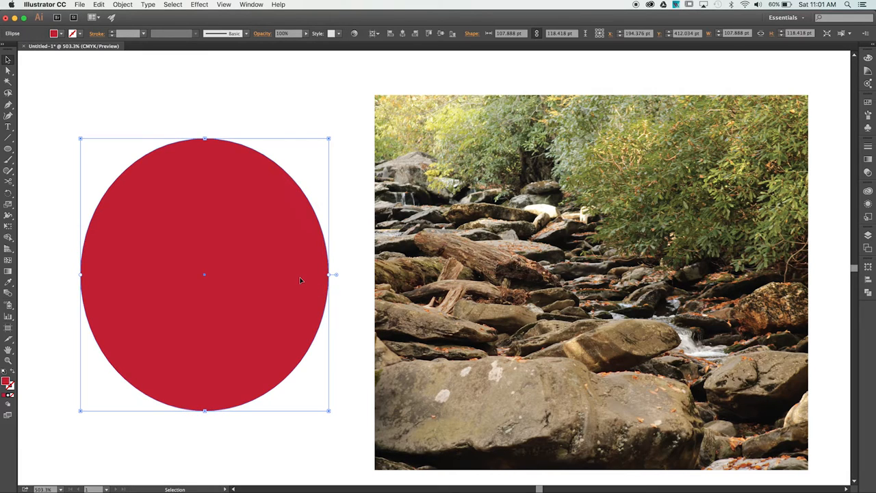
Bring the red ellipse to the front via Arrange > Bring to Front.
{"action": "right_click", "coordinate": [299, 280]}
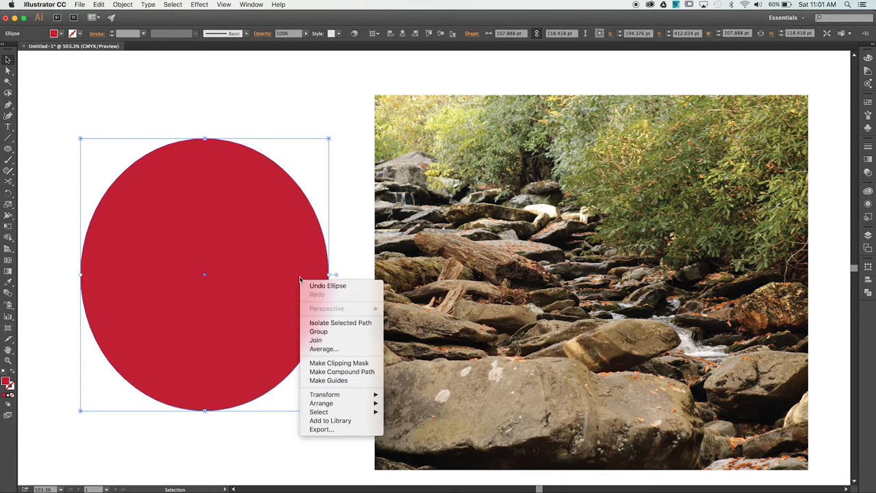
{"action": "mouse_move", "coordinate": [322, 403]}
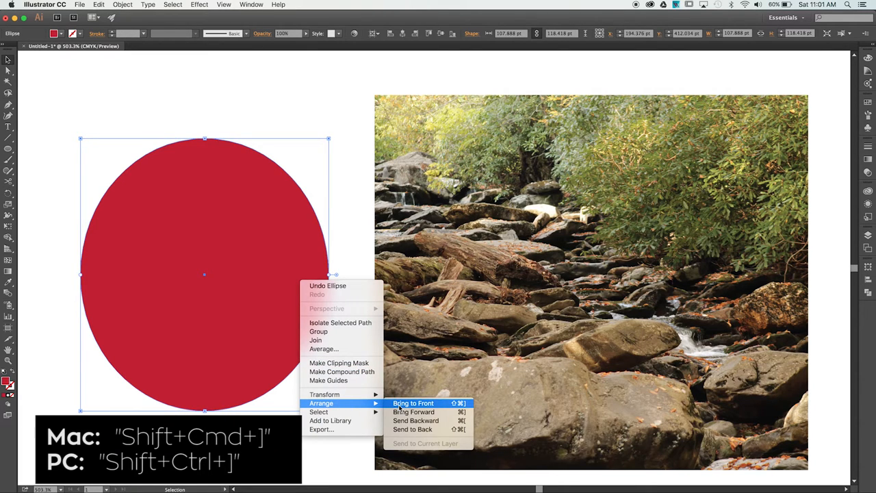
{"action": "left_click", "coordinate": [413, 403]}
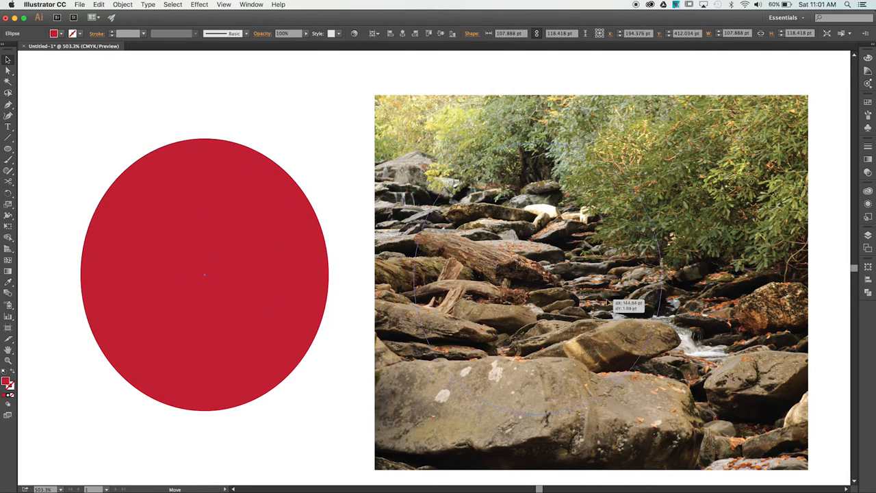
Move the ellipse over the photo's centre and make it a clipping mask on the photo.
{"action": "left_click_drag", "start_coordinate": [205, 273], "coordinate": [572, 273]}
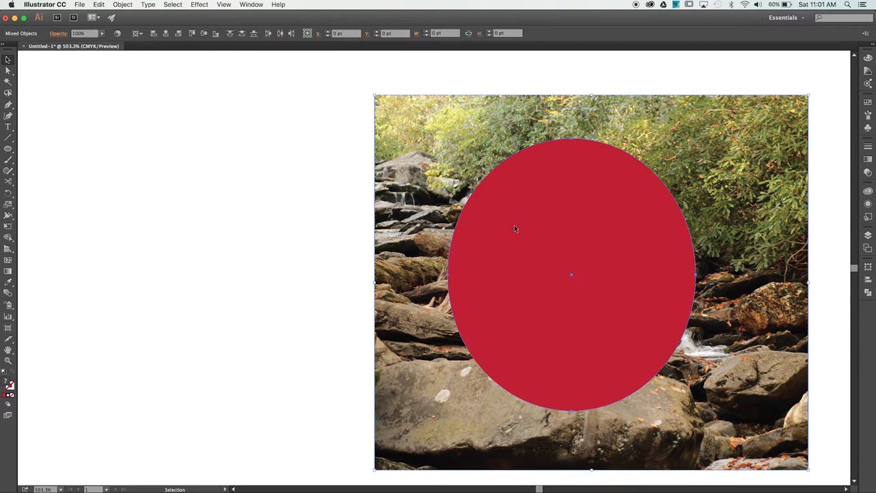
{"action": "right_click", "coordinate": [515, 230]}
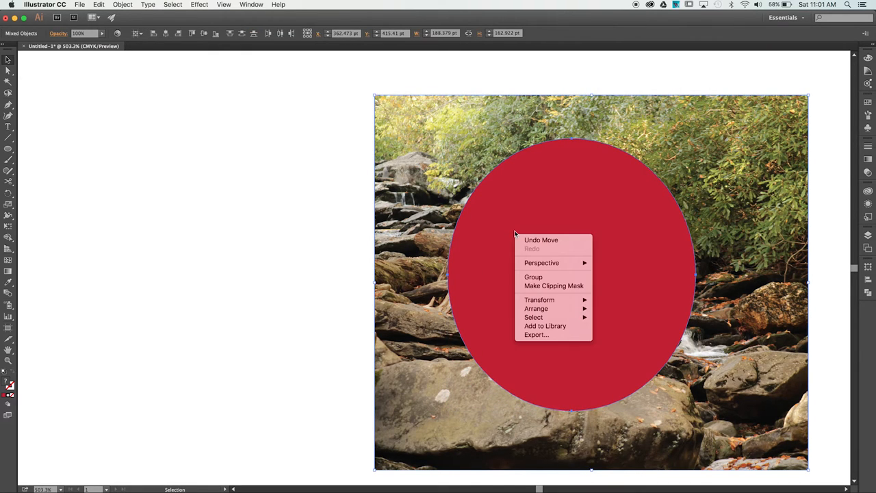
{"action": "mouse_move", "coordinate": [553, 286]}
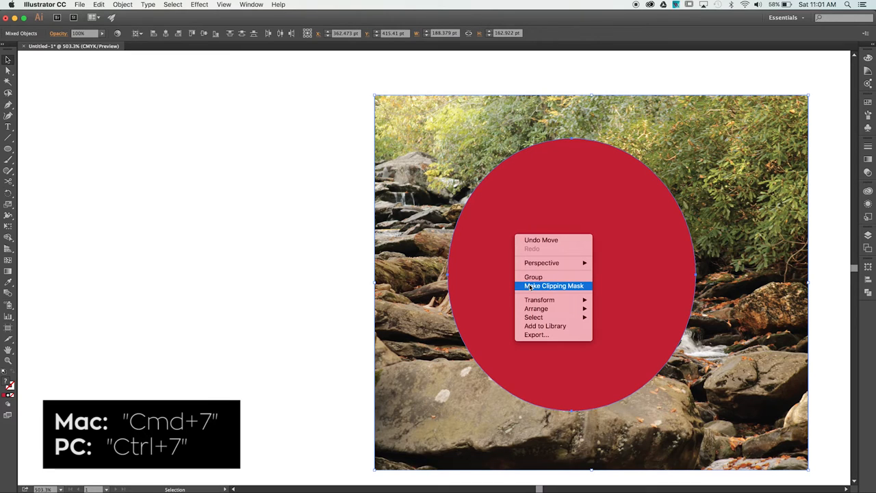
{"action": "left_click", "coordinate": [553, 286]}
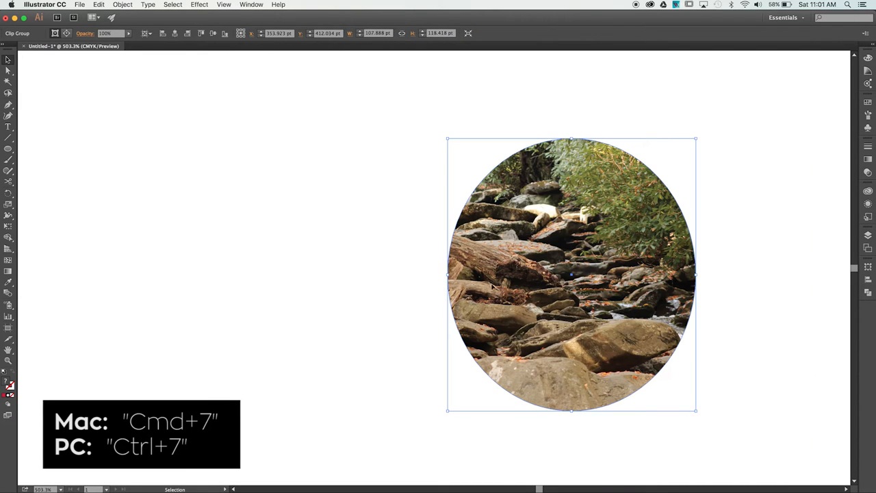